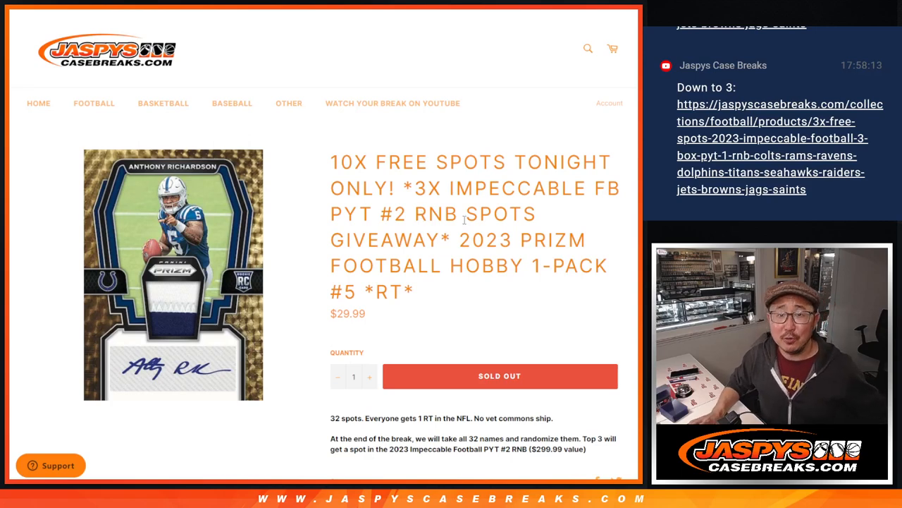
# - Highlight the '10X FREE SPOTS TONIGHT ONLY!' title wording and review the entrant list below it
pyautogui.moveTo(458, 240); pyautogui.dragTo(411, 291)
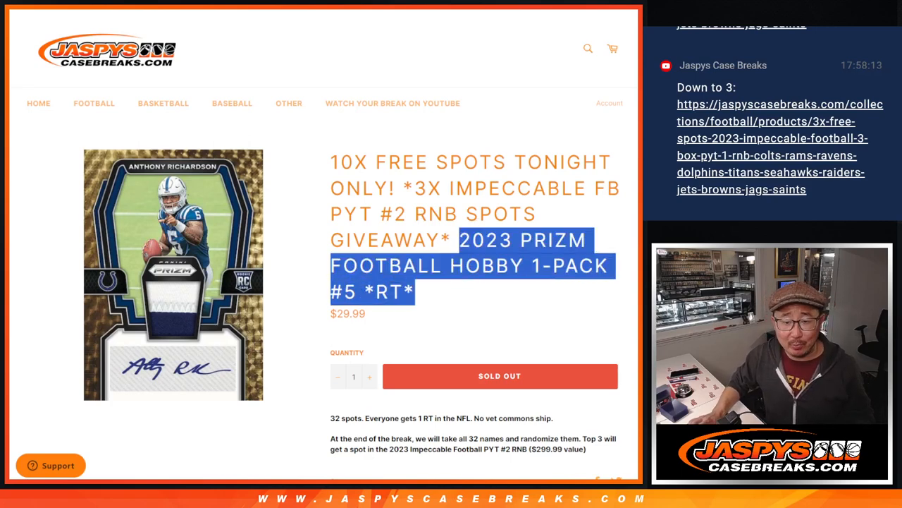
pyautogui.click(557, 284)
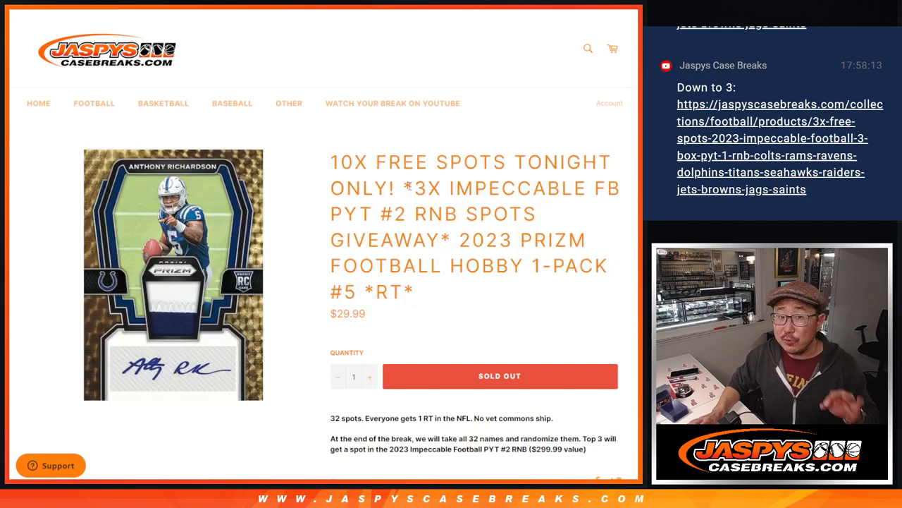
pyautogui.moveTo(330, 160); pyautogui.dragTo(395, 189)
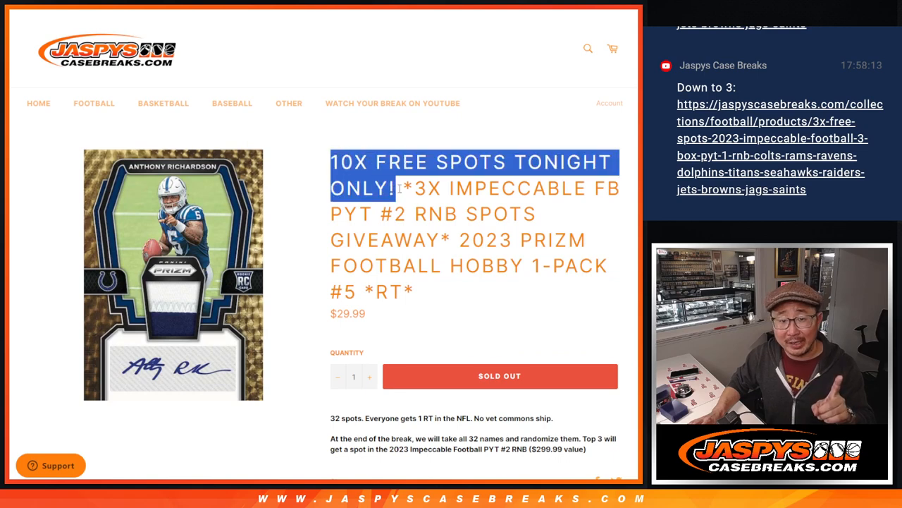
pyautogui.doubleClick(556, 240)
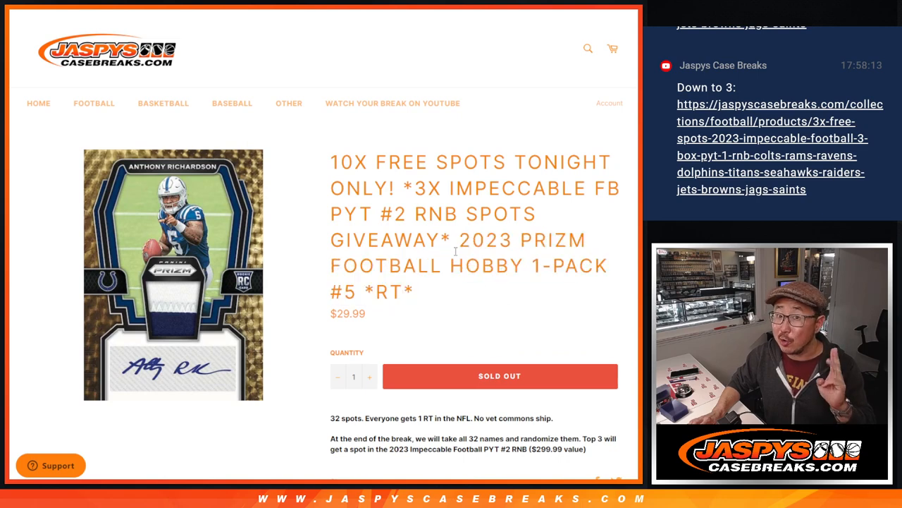
pyautogui.moveTo(415, 188); pyautogui.dragTo(445, 240)
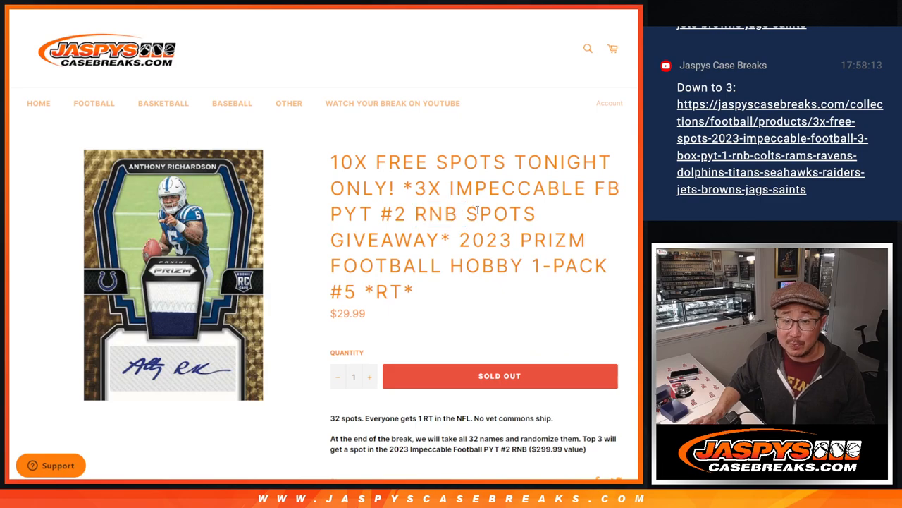
pyautogui.scroll(-3)
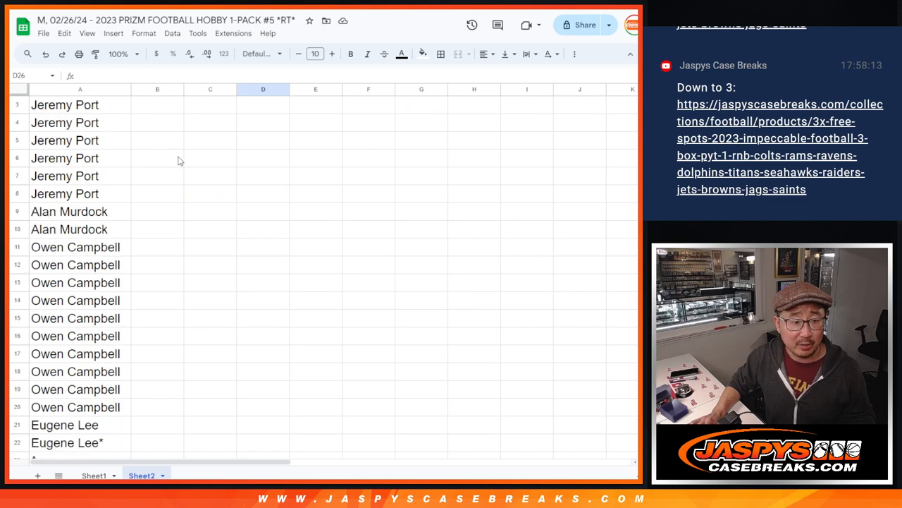
pyautogui.scroll(-3)
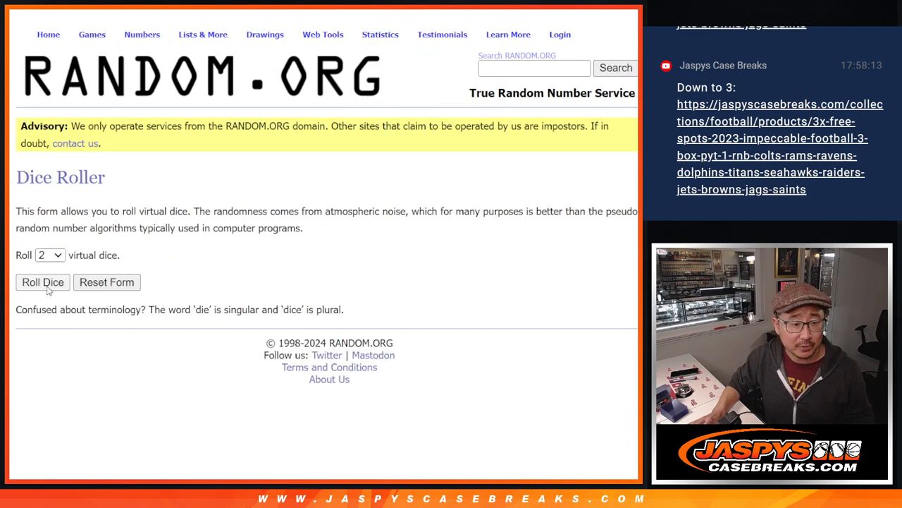
# - Roll the two virtual dice and reshuffle the 22-name list once more
pyautogui.click(42, 282)
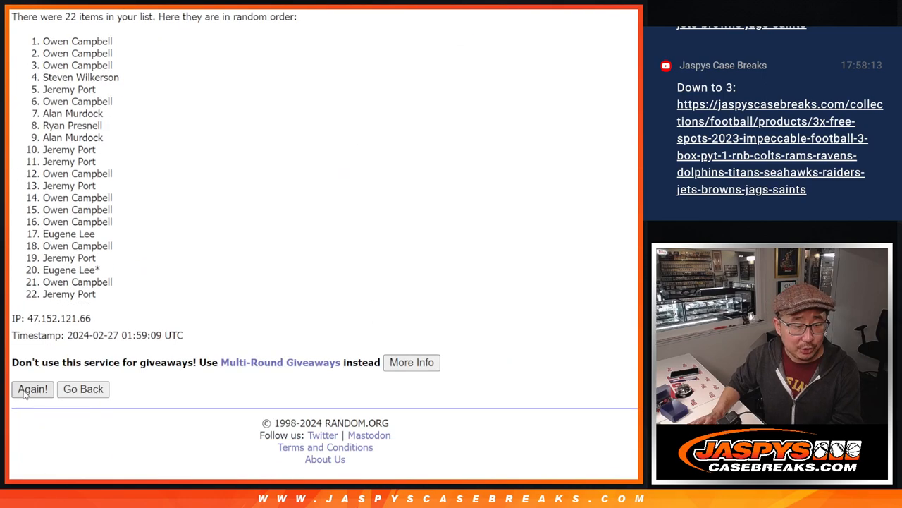
pyautogui.click(31, 389)
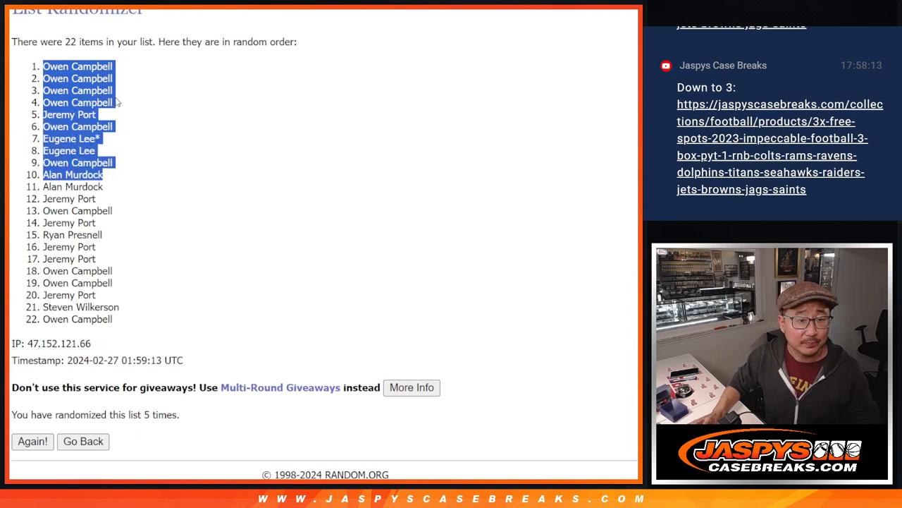
pyautogui.moveTo(304, 189)
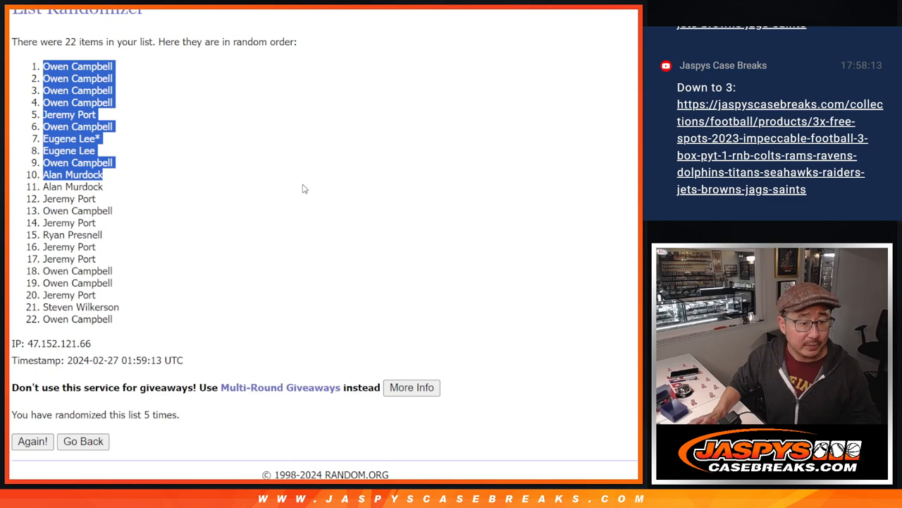
pyautogui.moveTo(337, 149)
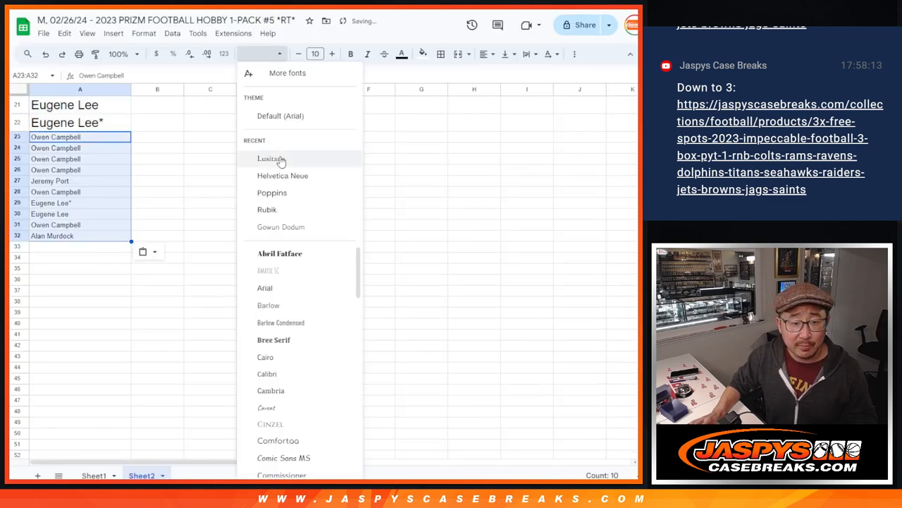
# - Give the ten pasted caret-tagged names a new font at size 14
pyautogui.click(315, 54)
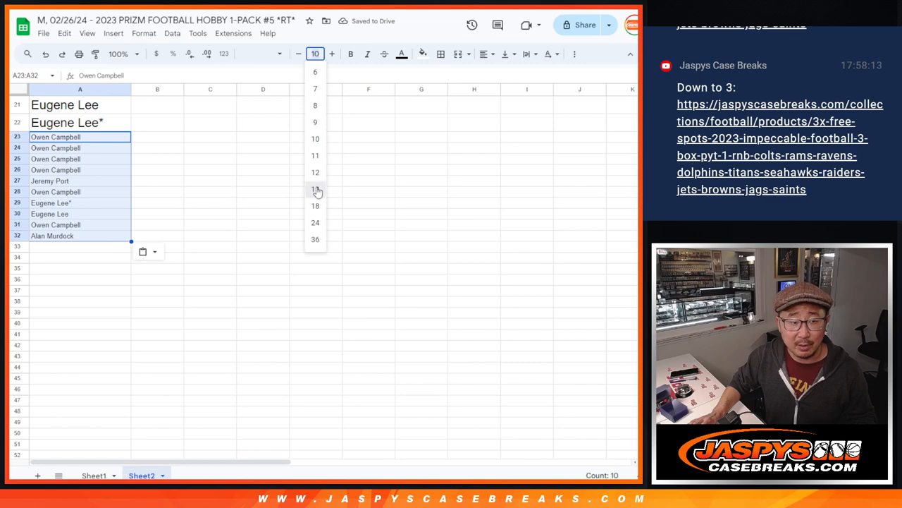
pyautogui.click(316, 189)
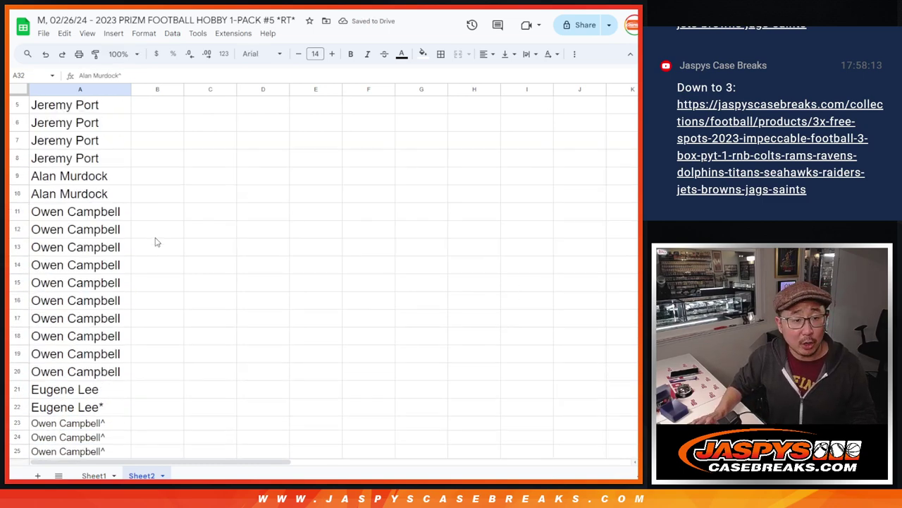
pyautogui.click(79, 89)
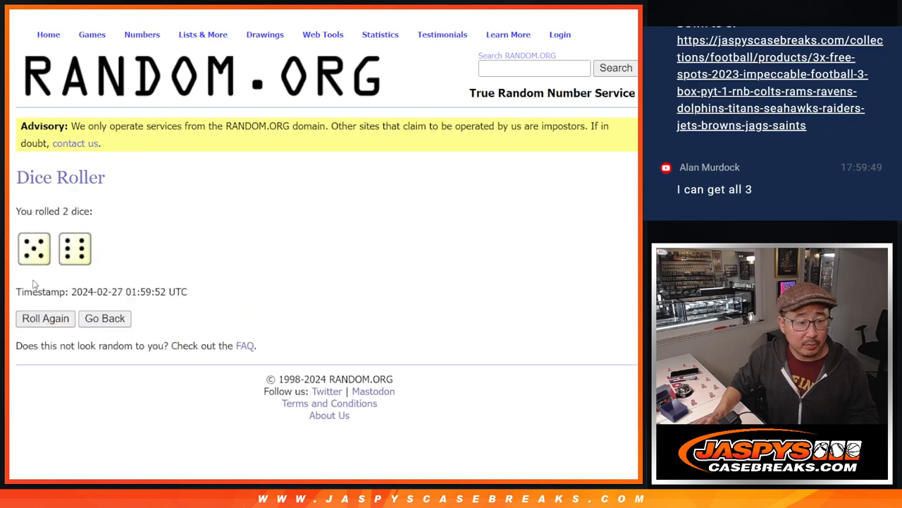
# - Return to the List Randomizer and reshuffle the full 32-name list several times, reviewing the result
pyautogui.click(265, 34)
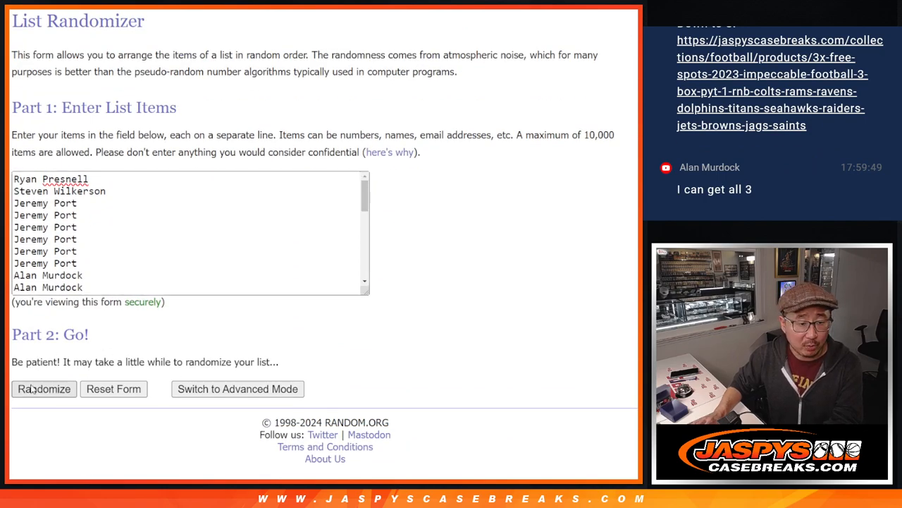
pyautogui.click(43, 389)
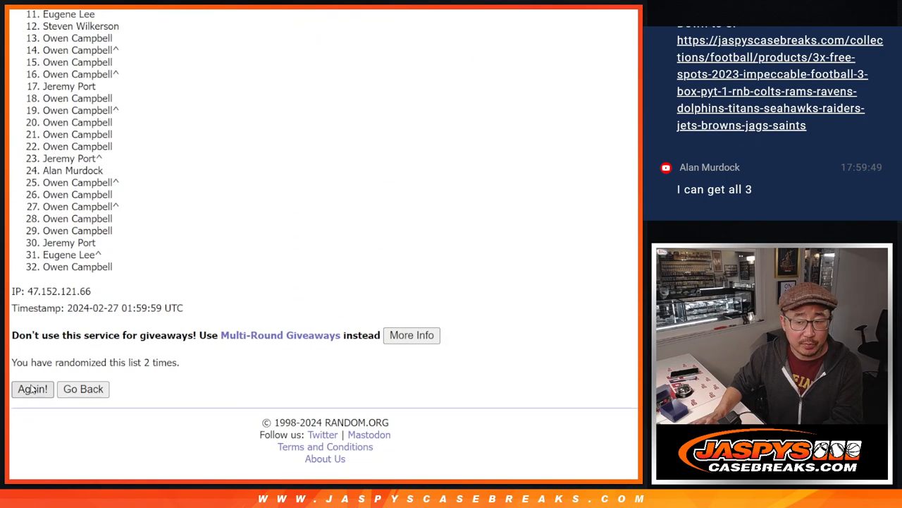
pyautogui.click(31, 389)
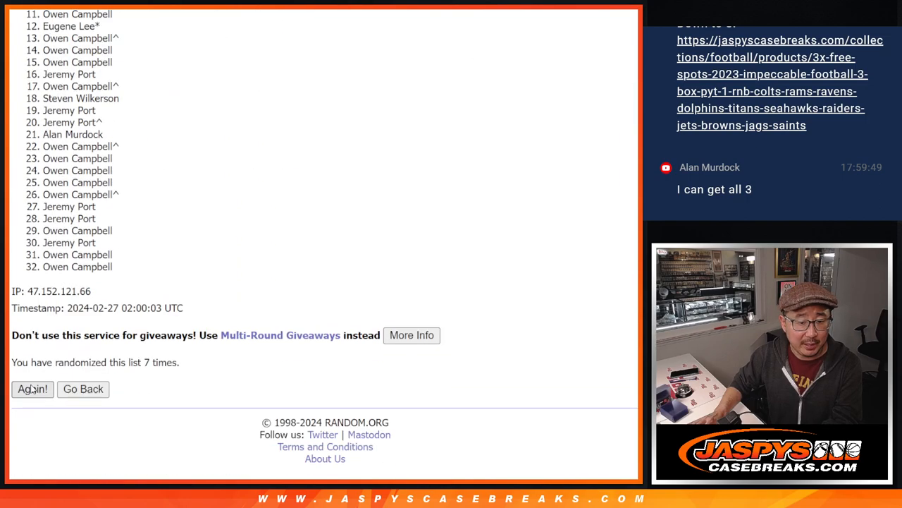
pyautogui.click(31, 389)
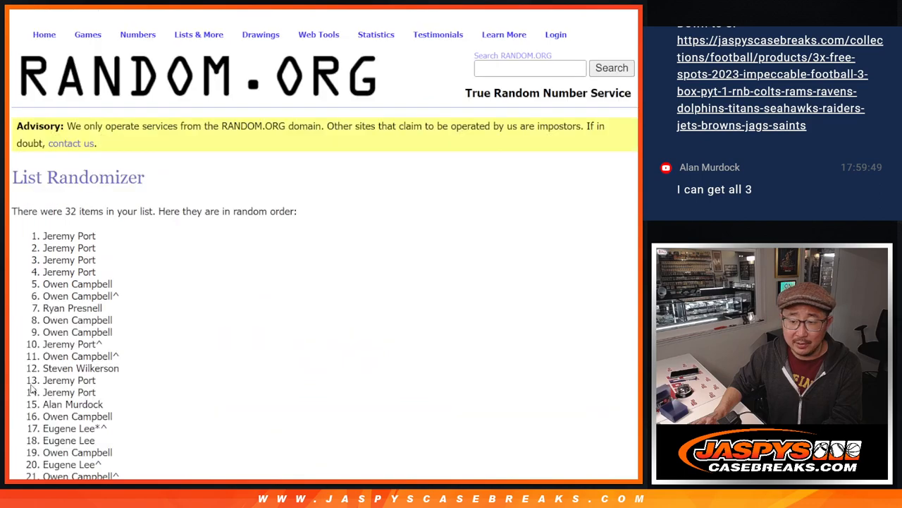
pyautogui.scroll(-3)
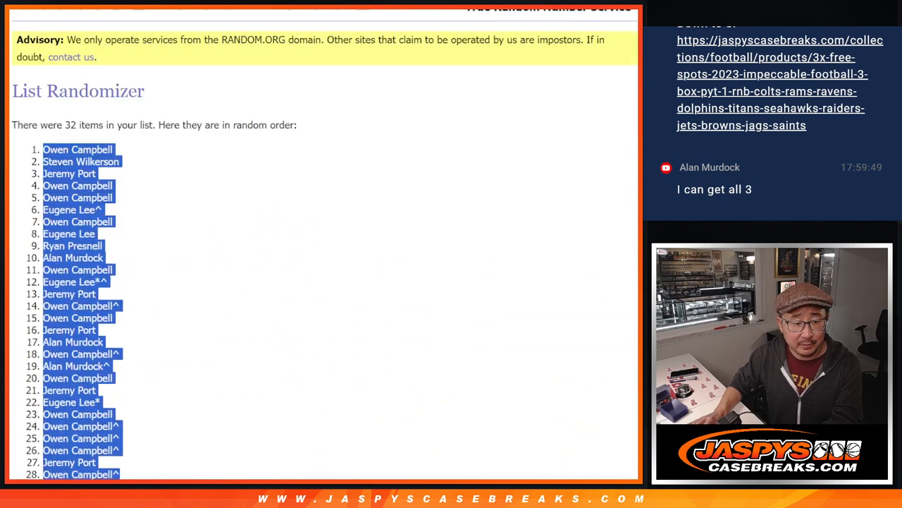
pyautogui.scroll(-3)
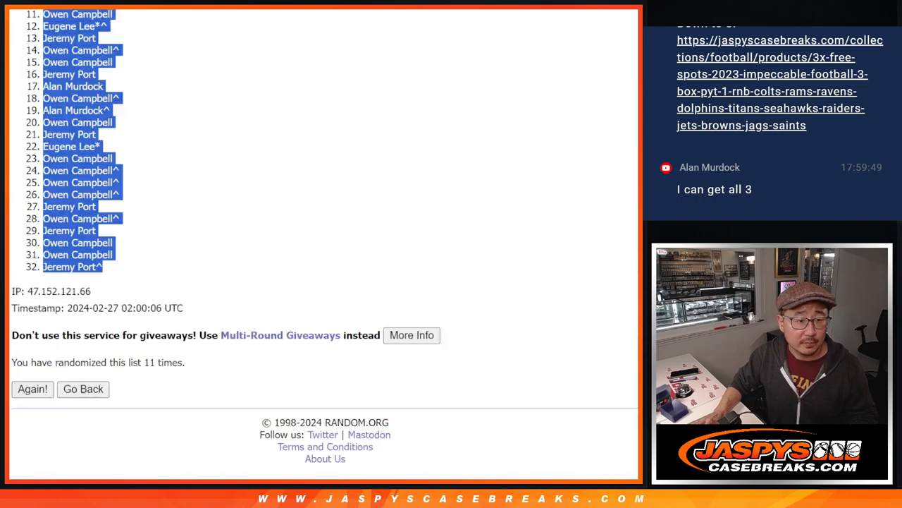
# - Reshuffle the list of 32 NFL teams five more times with Again!
pyautogui.click(82, 390)
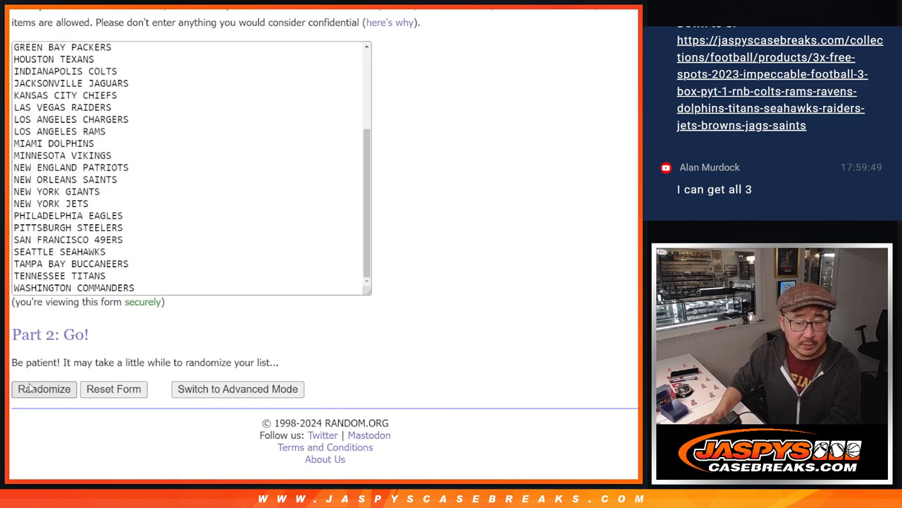
pyautogui.click(44, 389)
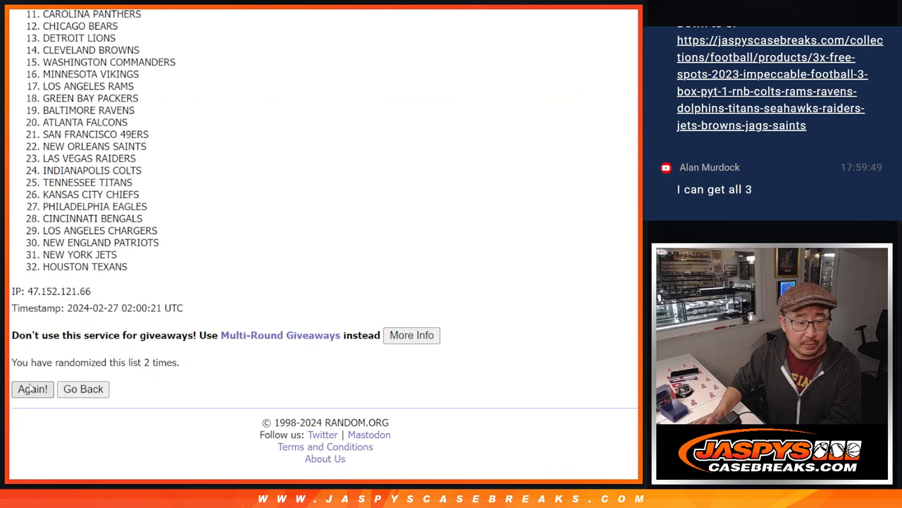
pyautogui.click(31, 389)
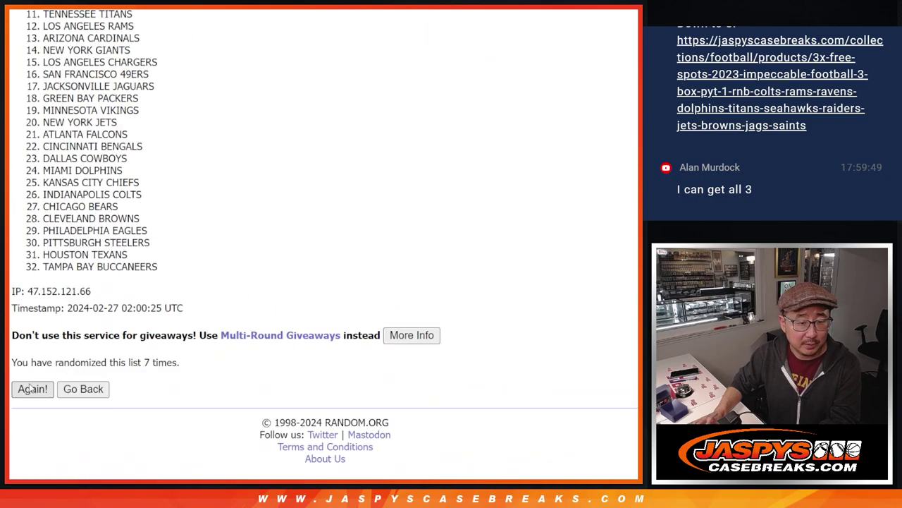
pyautogui.click(31, 389)
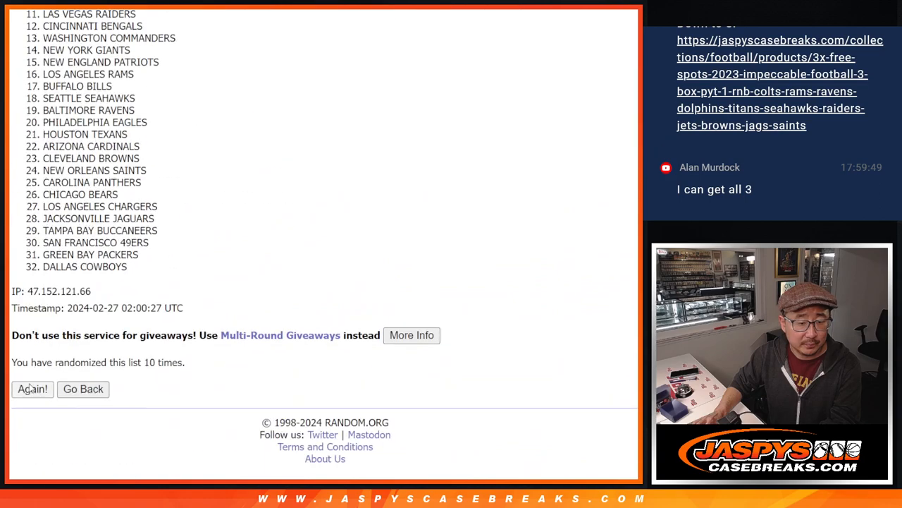
pyautogui.click(31, 390)
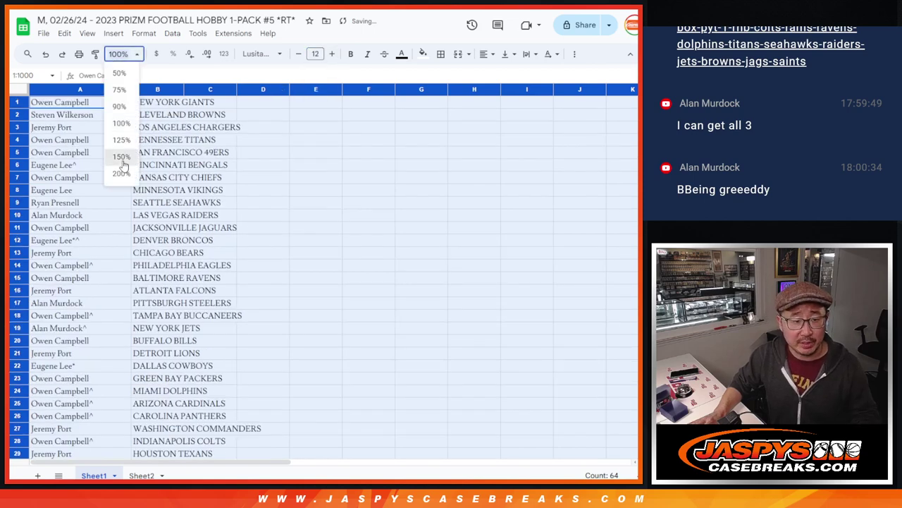
# - Zoom the sheet to 150% and sort the whole sheet by the team column A to Z
pyautogui.click(122, 156)
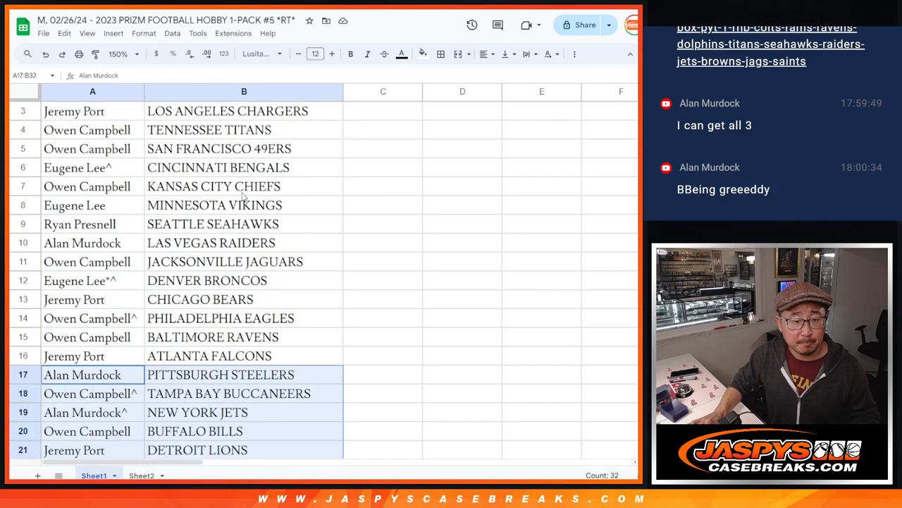
pyautogui.click(122, 53)
pyautogui.write('88')
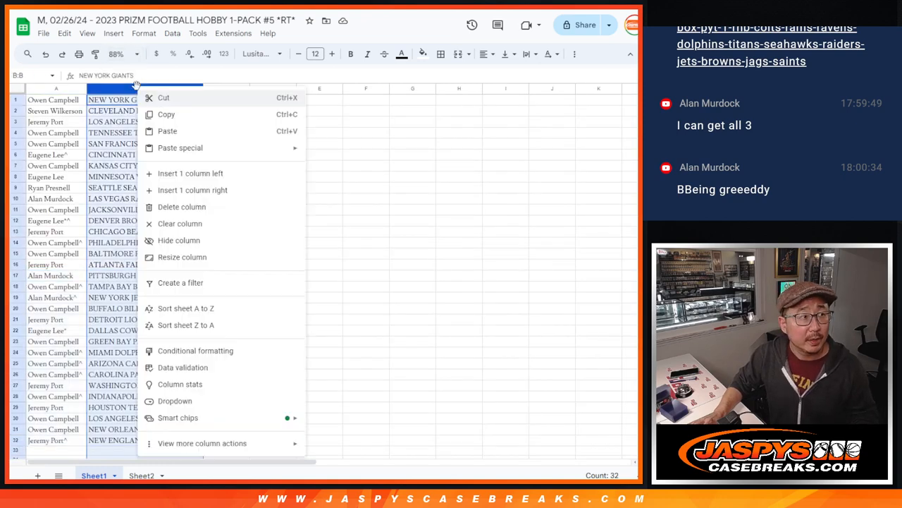
pyautogui.moveTo(195, 307)
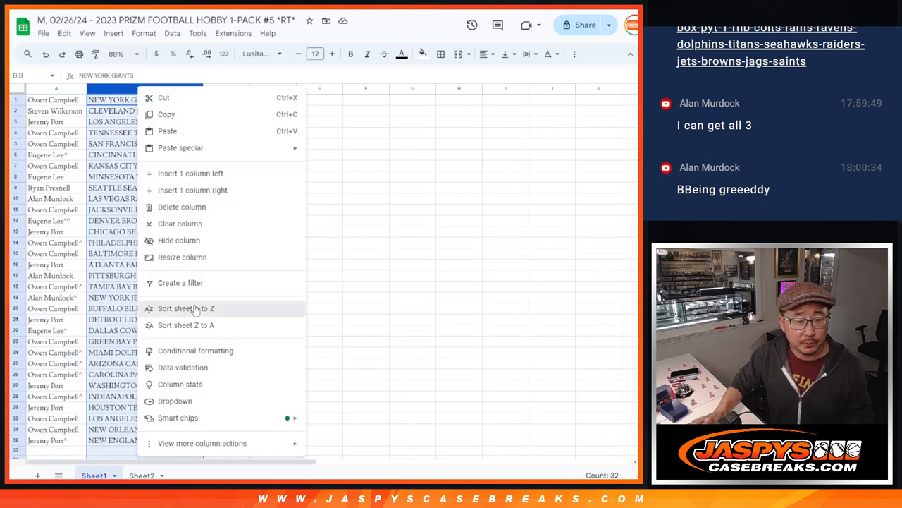
pyautogui.click(186, 307)
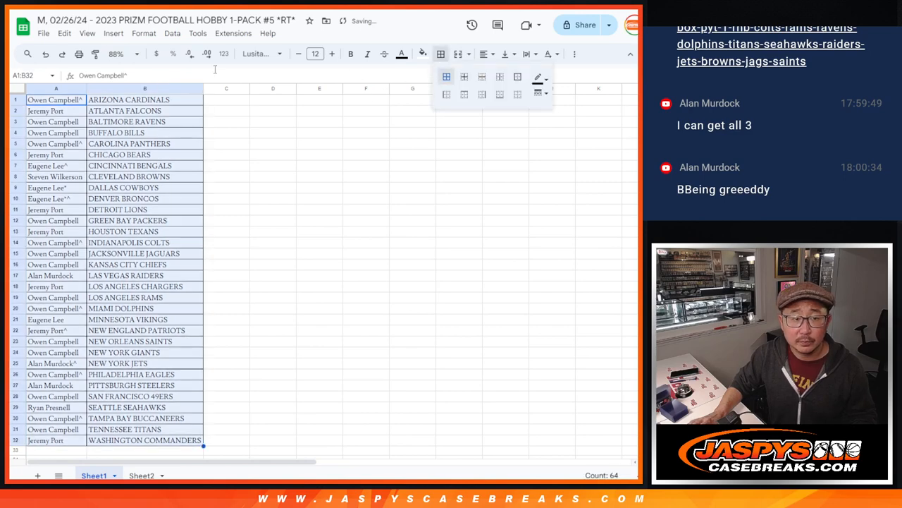
# - Start printing the sorted sheet with header and footer options shown, continuing to Next
pyautogui.click(80, 54)
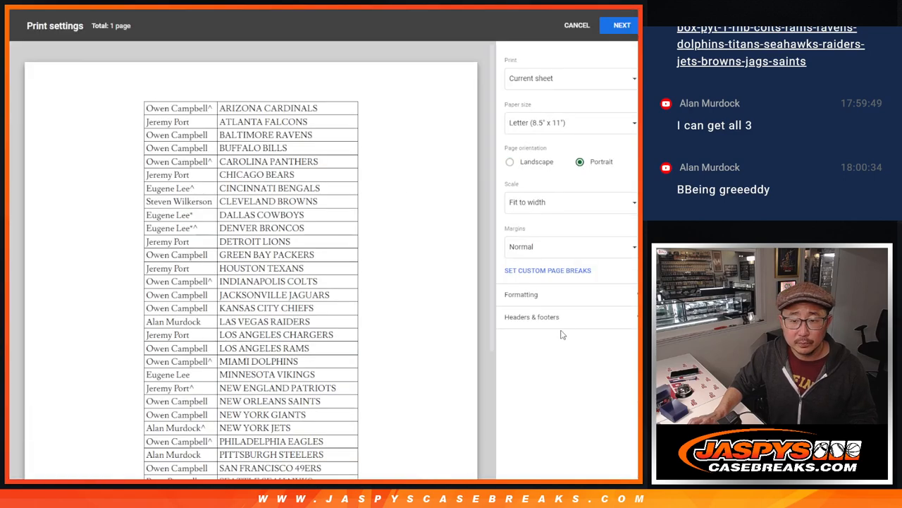
pyautogui.click(532, 316)
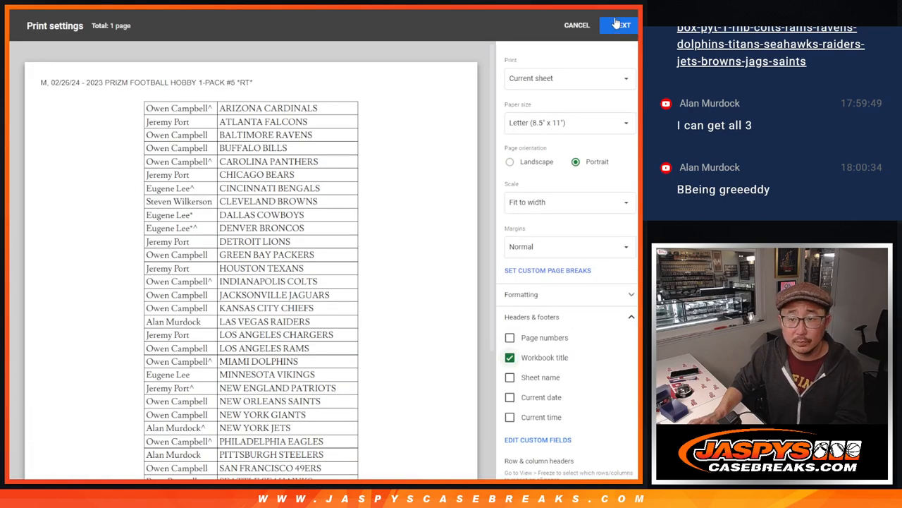
pyautogui.click(619, 25)
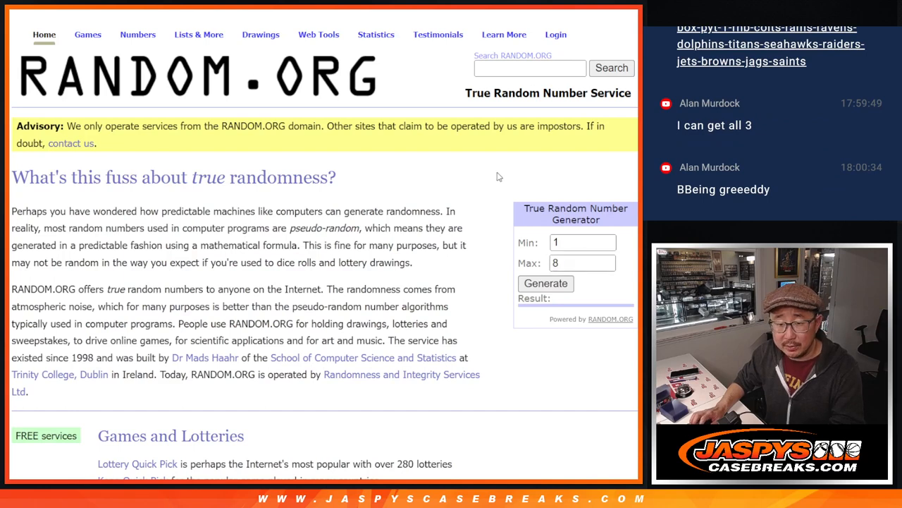
# - Navigate the browser to the RANDOM.ORG home page with its number generator
pyautogui.click(546, 283)
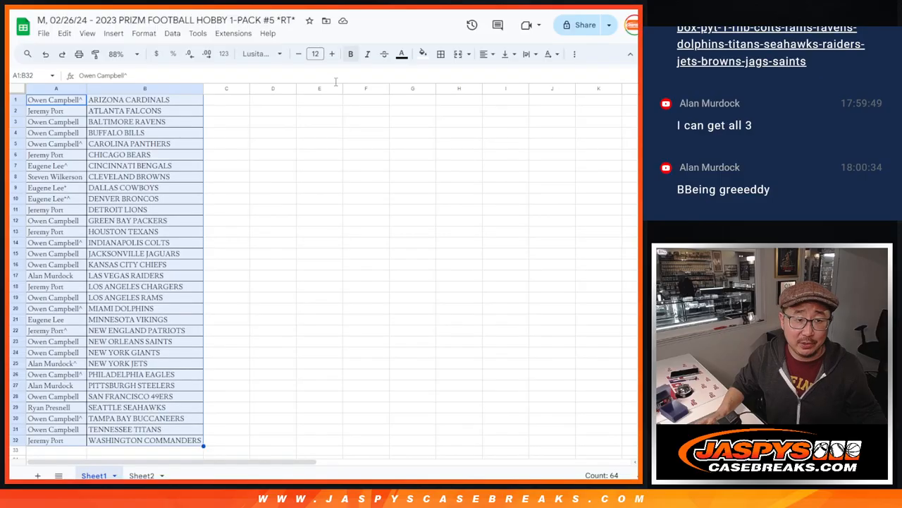
# - Select the 32 entrant names in cells A1 to A32 for copying
pyautogui.click(57, 99)
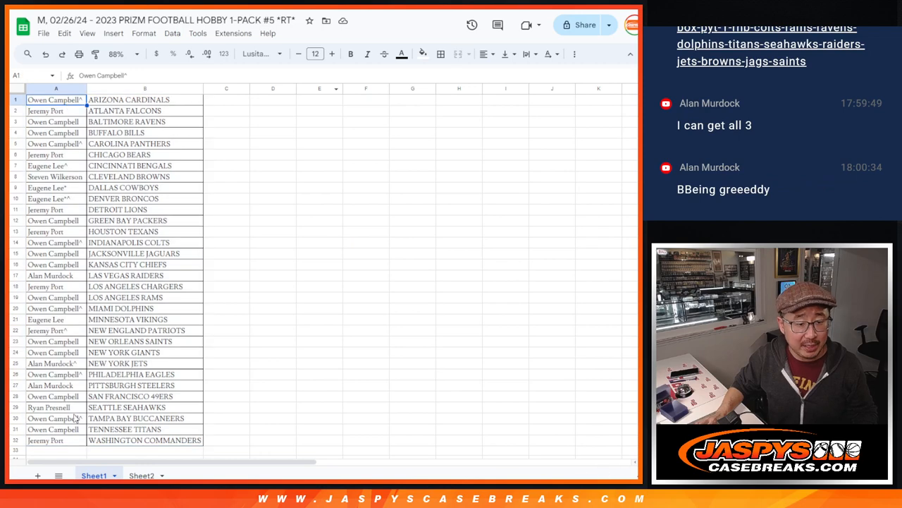
pyautogui.moveTo(56, 99); pyautogui.dragTo(57, 440)
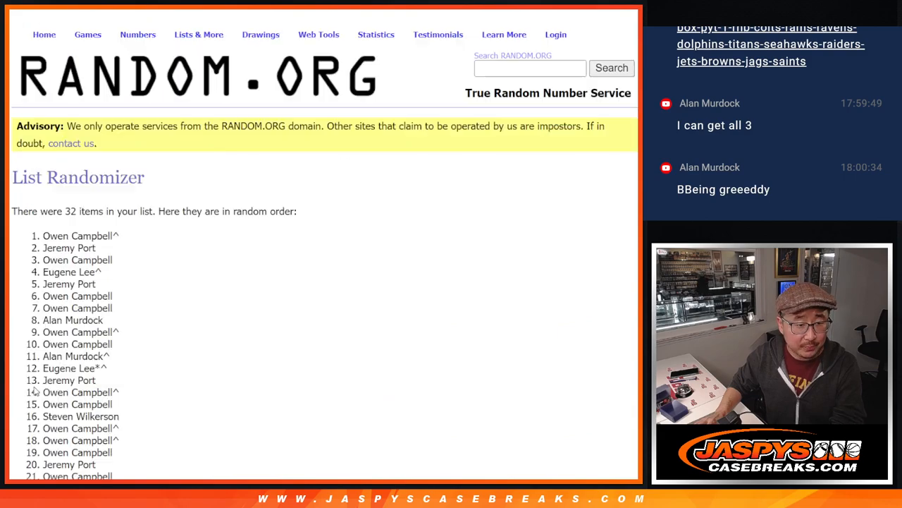
# - Reshuffle the 32 entrant names again in the List Randomizer and review the new order
pyautogui.scroll(-3)
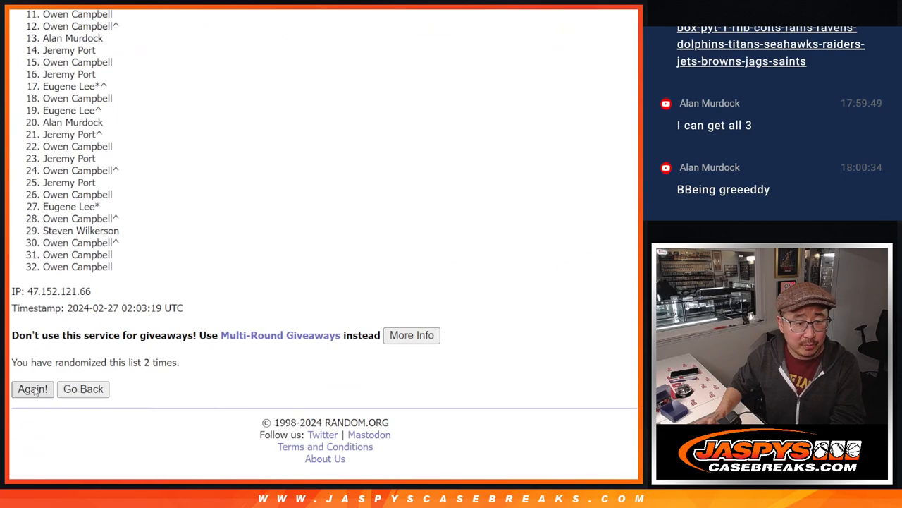
pyautogui.click(31, 389)
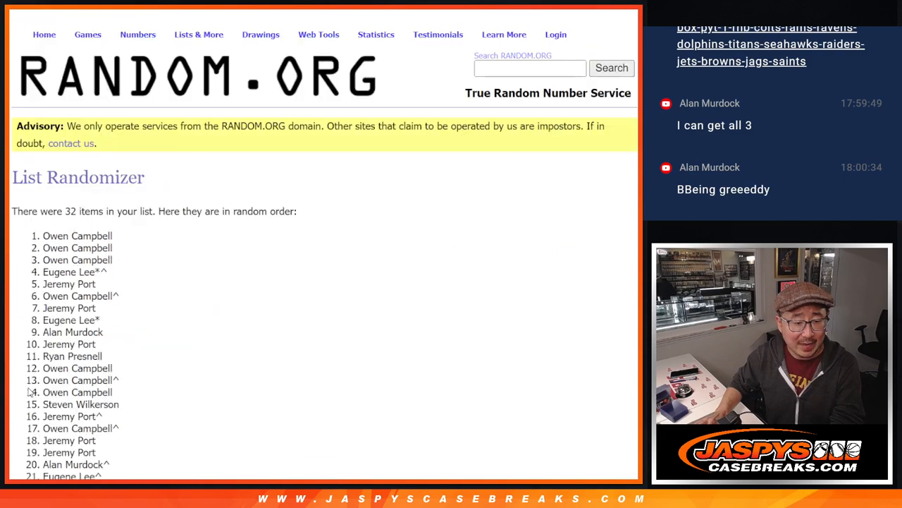
pyautogui.scroll(-3)
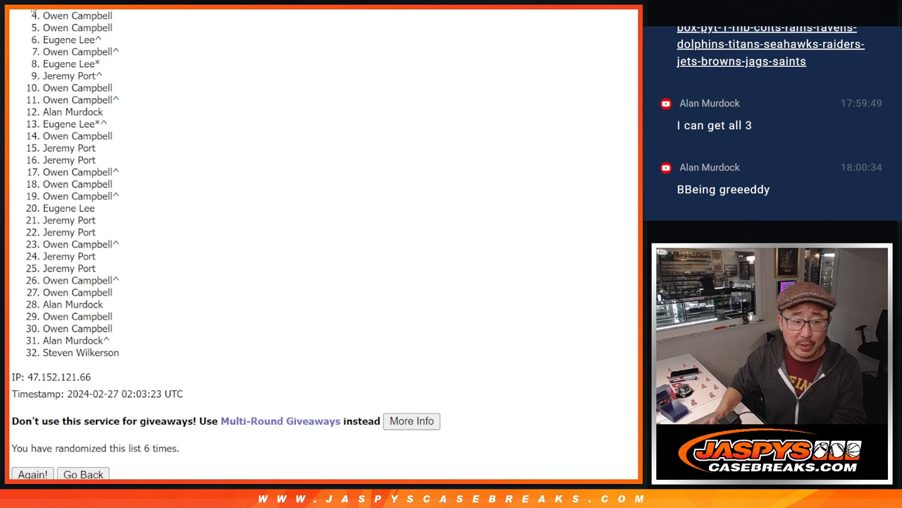
pyautogui.moveTo(115, 342)
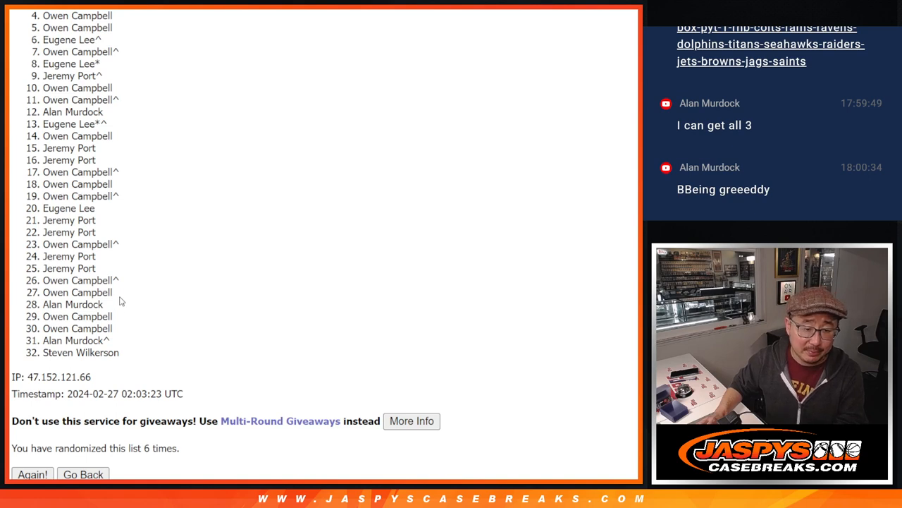
pyautogui.moveTo(485, 243)
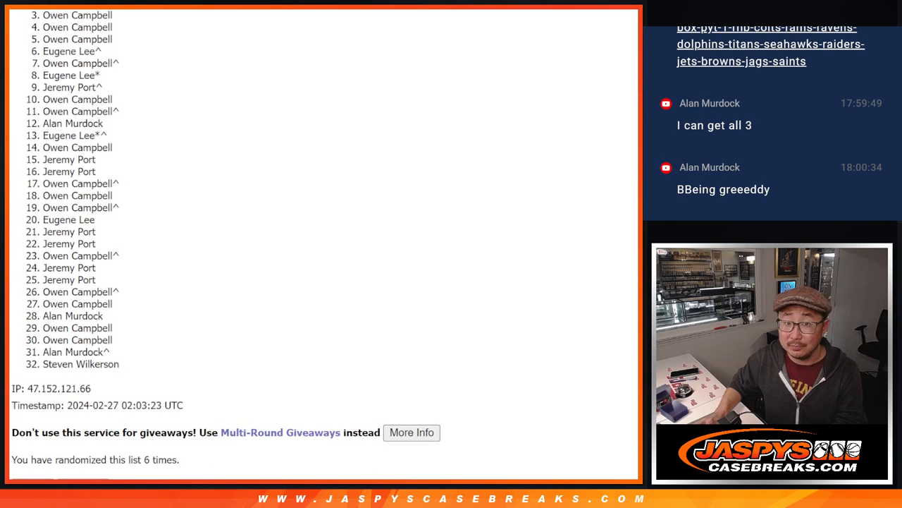
pyautogui.moveTo(191, 55)
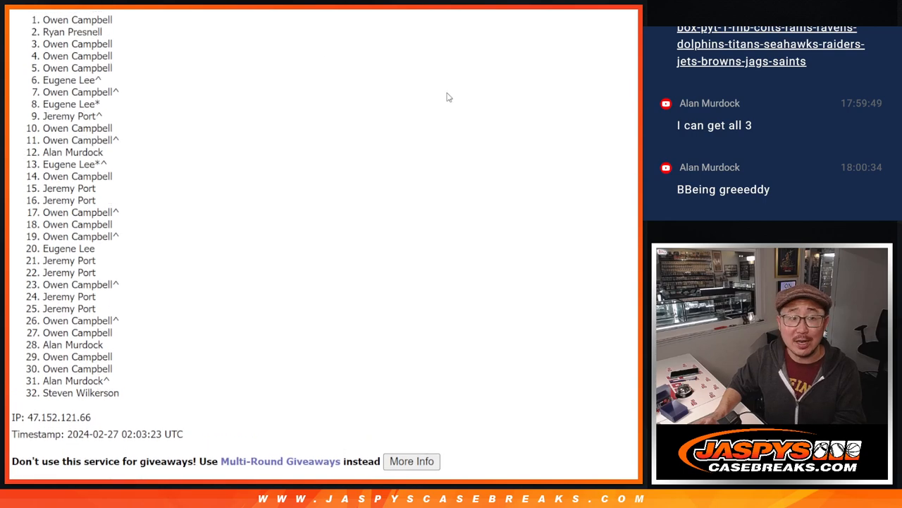
pyautogui.moveTo(293, 211)
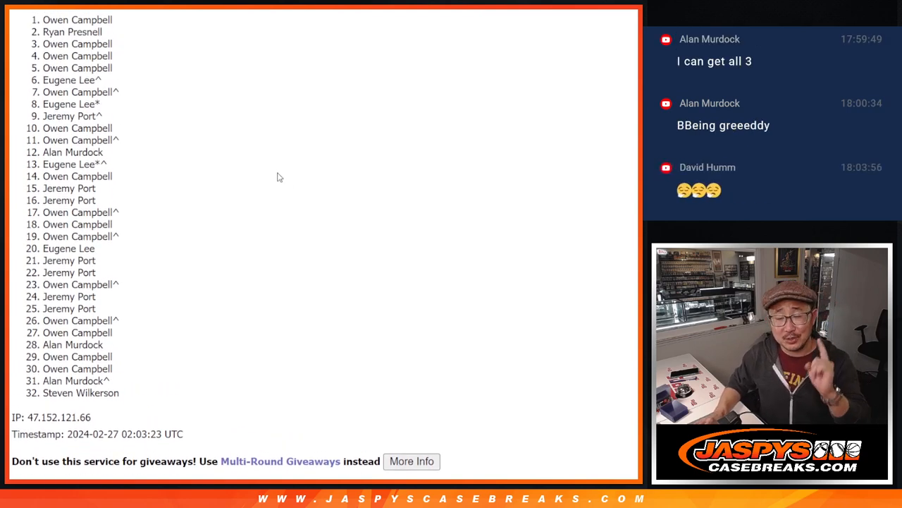
pyautogui.moveTo(271, 128)
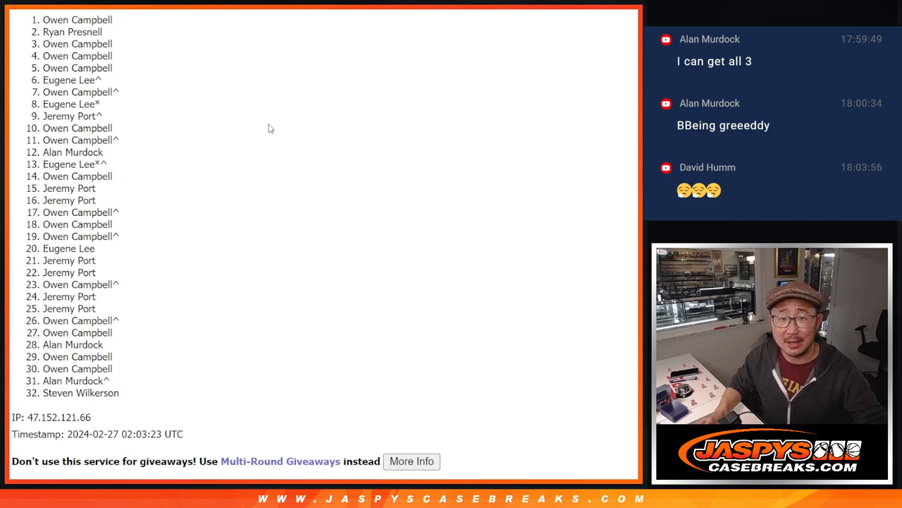